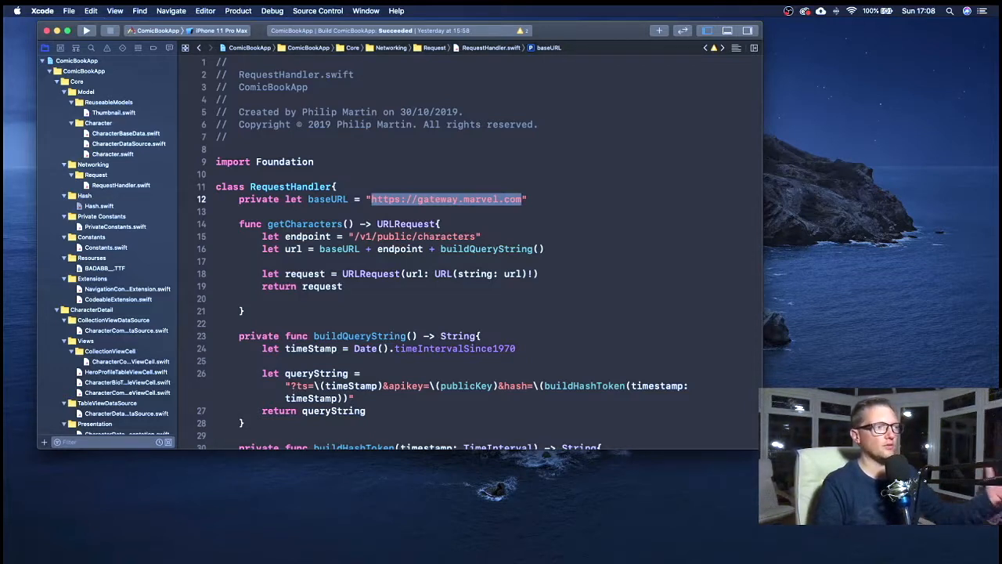
Step: Jump from the MD5 call on line 32 to Hash.swift and select the CommonCrypto import
scroll("down", 3)
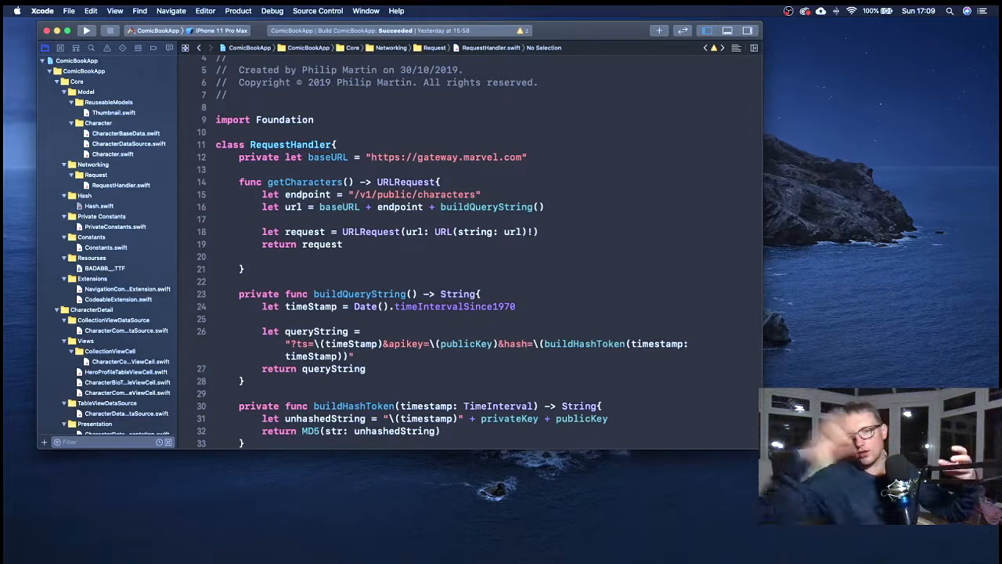
scroll("down", 3)
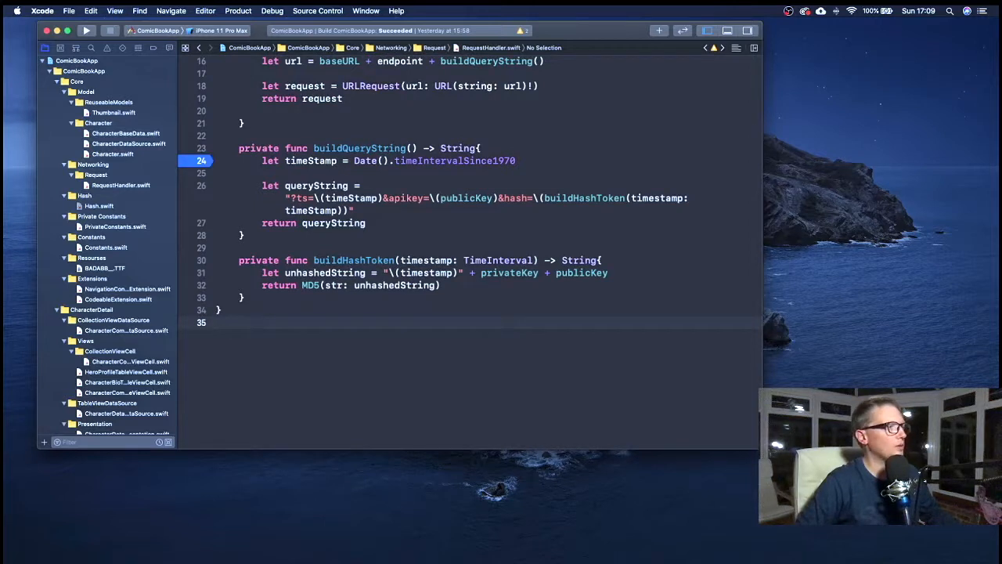
left_click(219, 323)
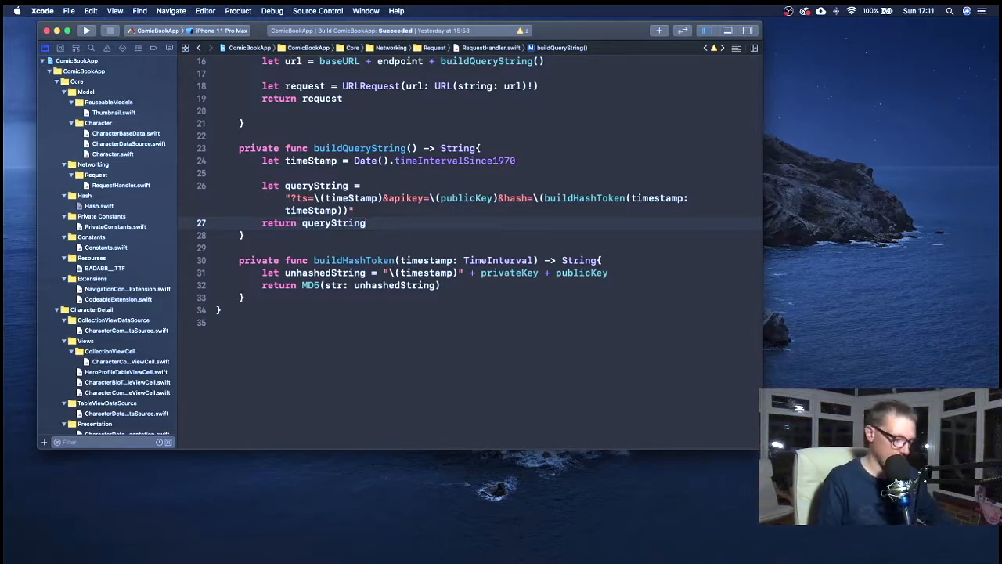
right_click(310, 284)
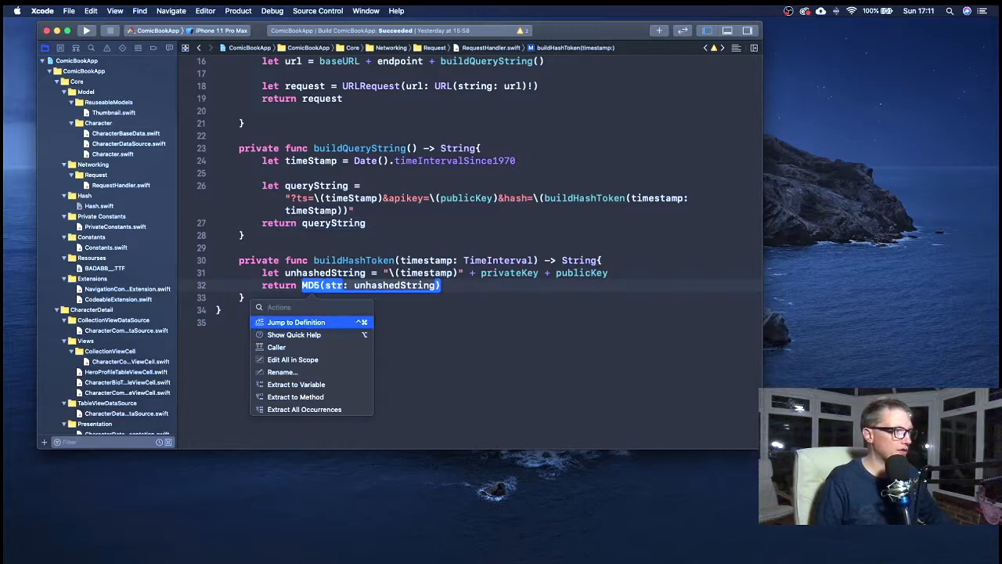
left_click(296, 322)
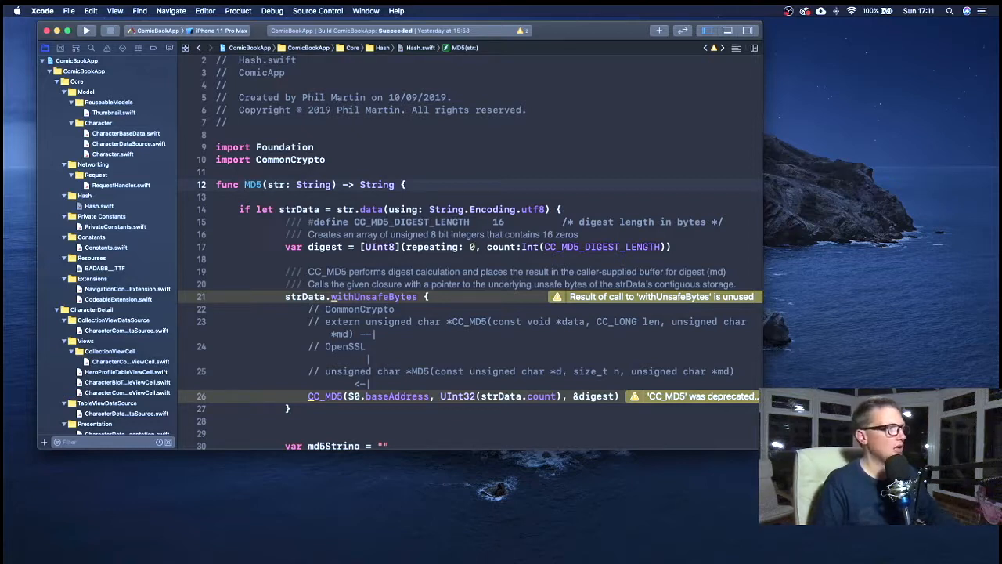
double_click(270, 159)
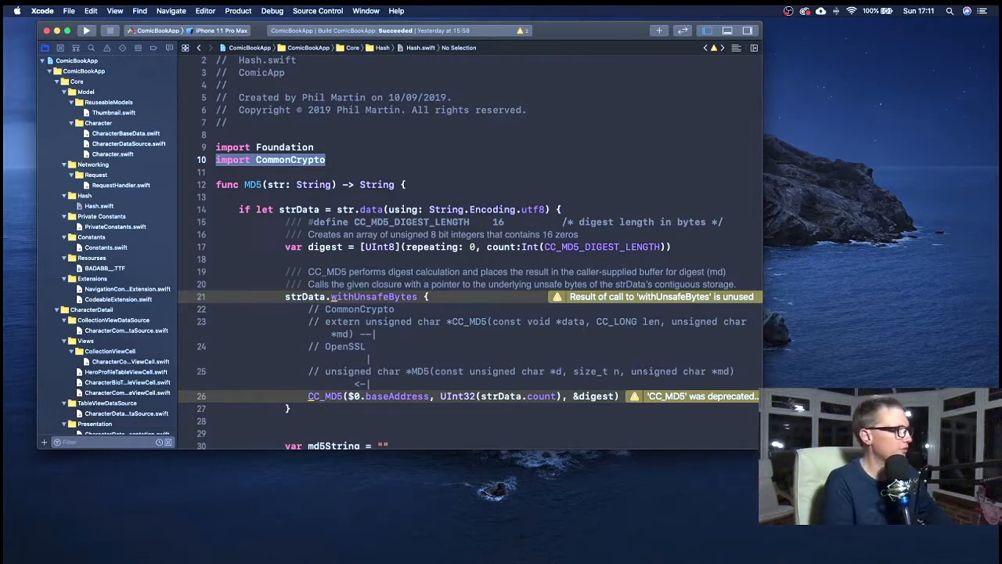
scroll("down", 3)
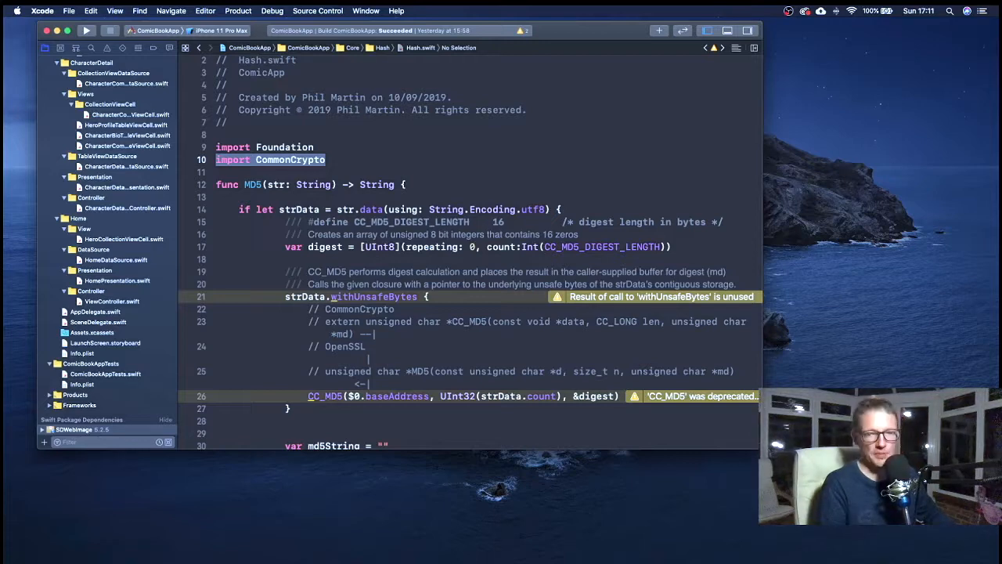
left_click(72, 429)
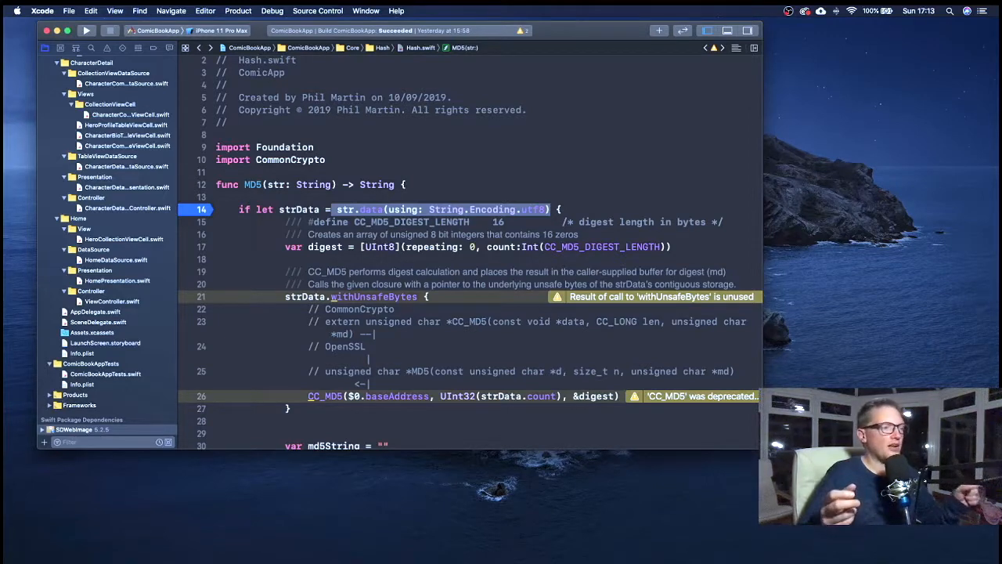
scroll("down", 3)
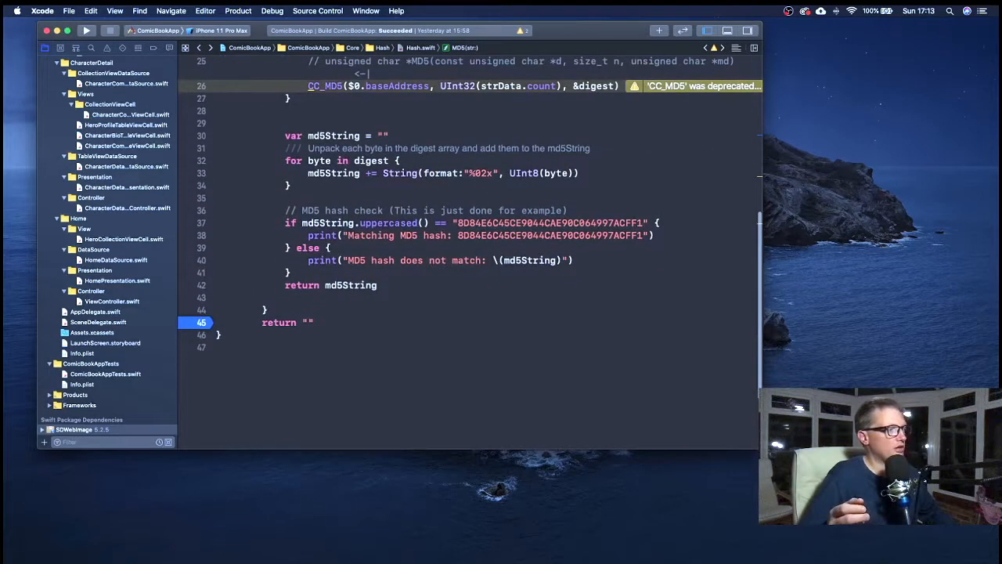
double_click(279, 322)
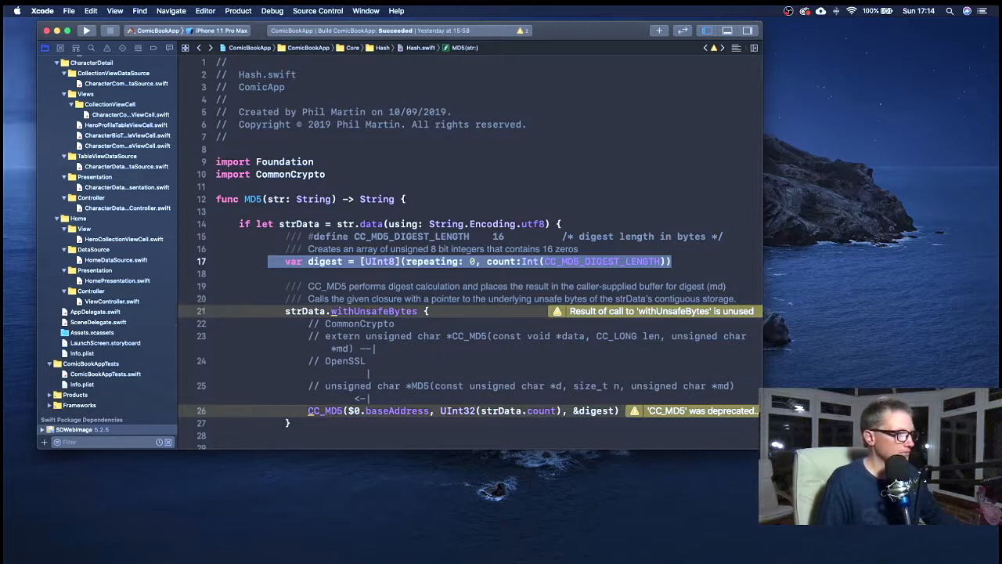
scroll("down", 3)
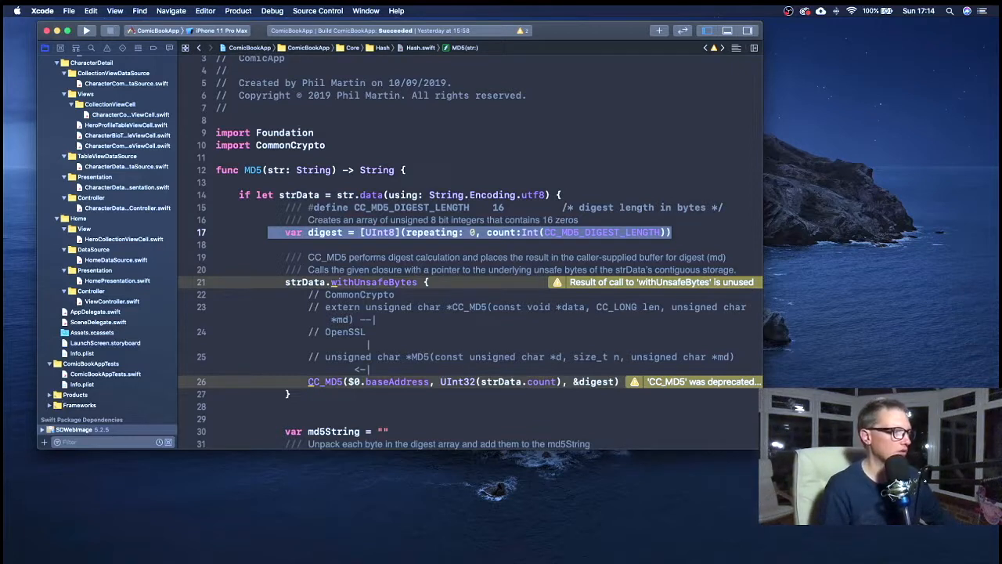
scroll("down", 3)
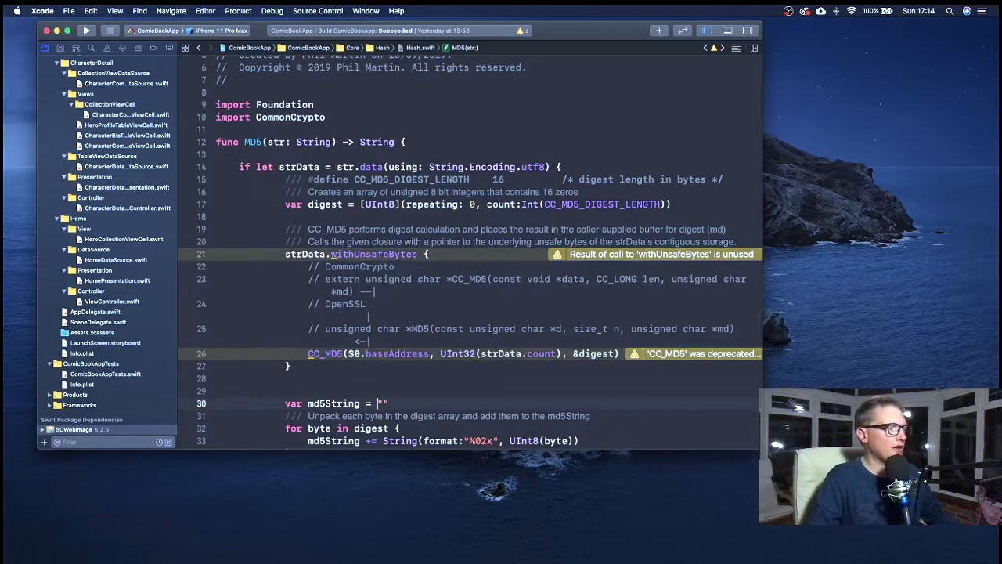
right_click(324, 353)
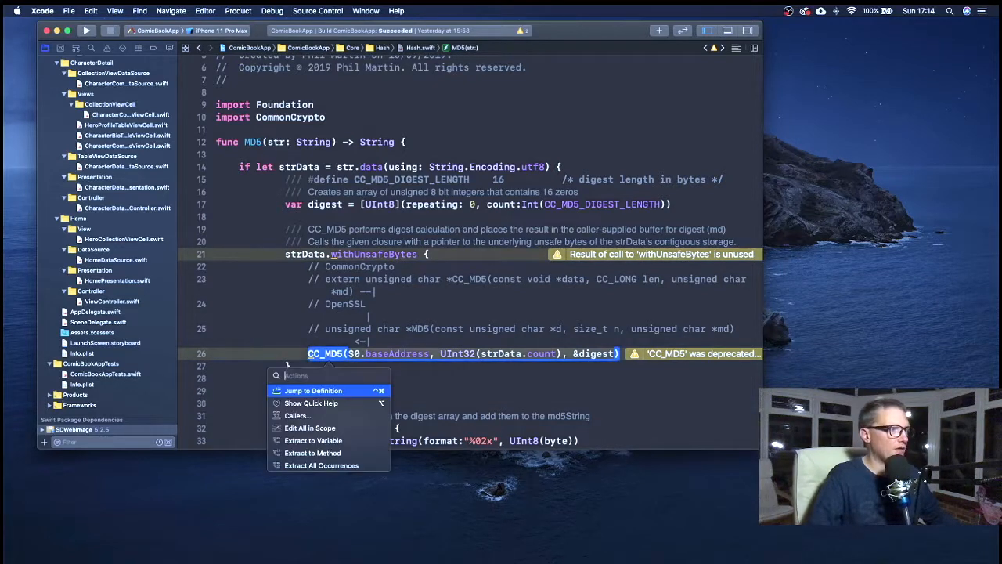
left_click(313, 390)
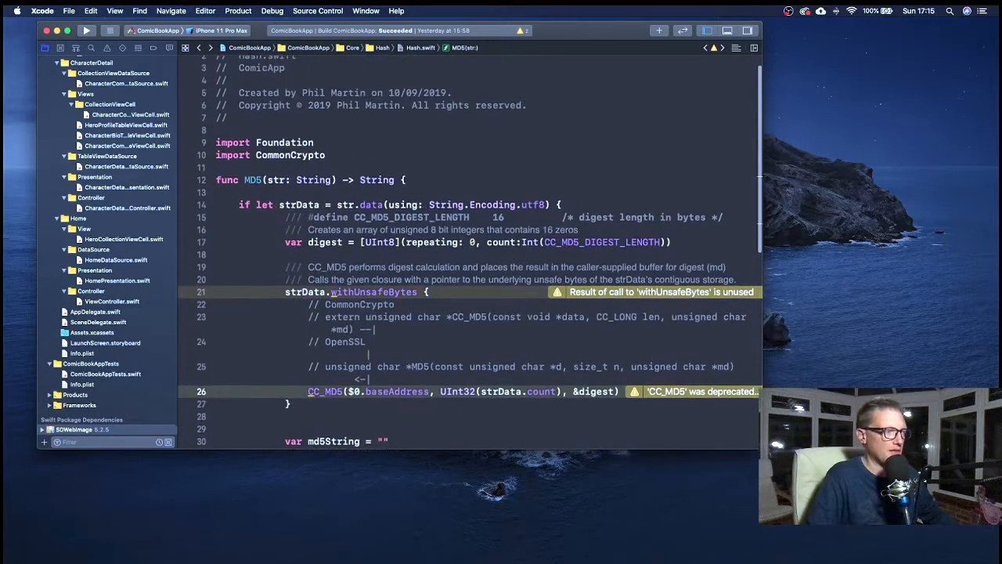
Step: Scroll Hash.swift down to the MD5 hash comparison on line 37 and breakpoint it
scroll("down", 3)
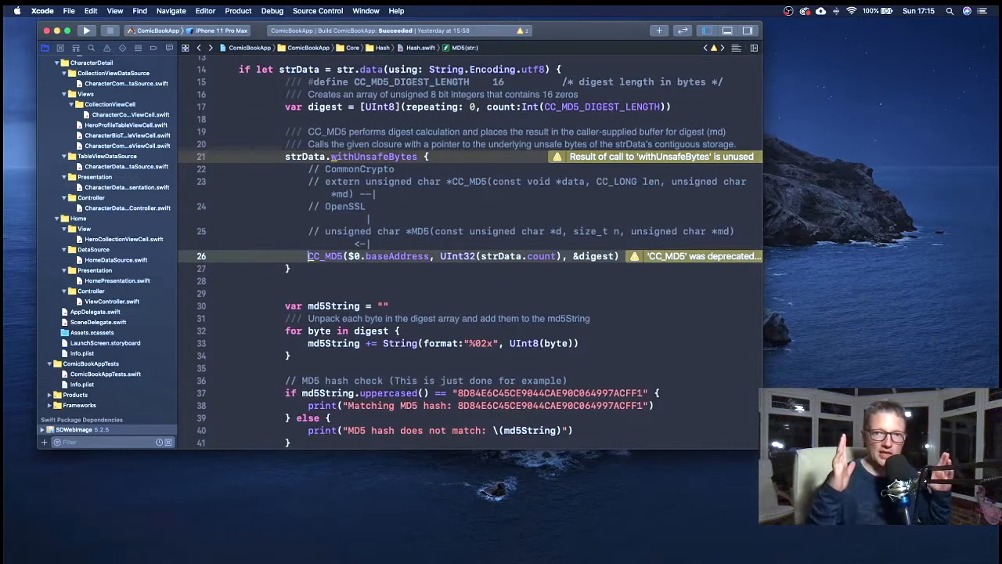
scroll("down", 3)
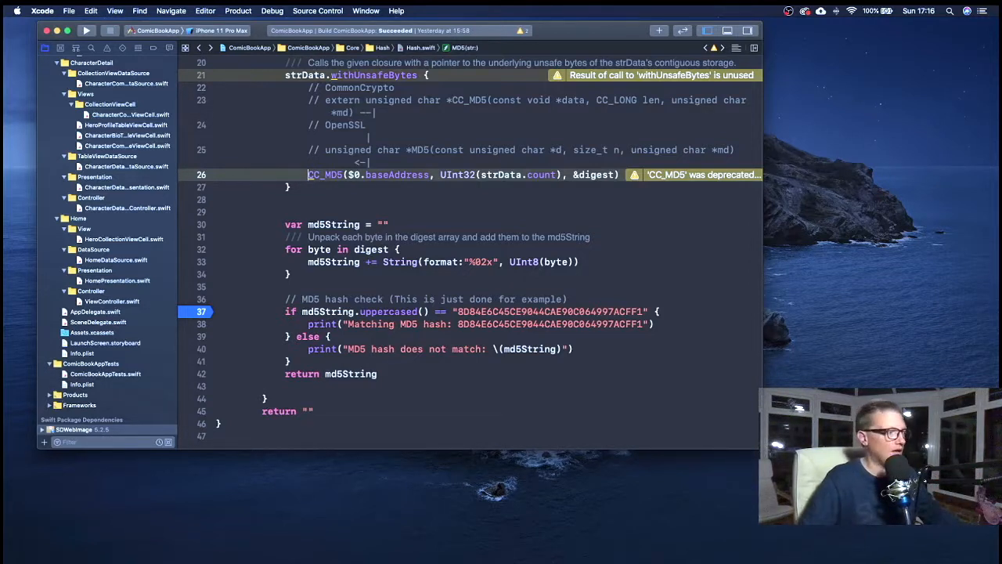
Step: Move the line 37 breakpoint to the 'hash does not match' print on line 40
scroll("down", 3)
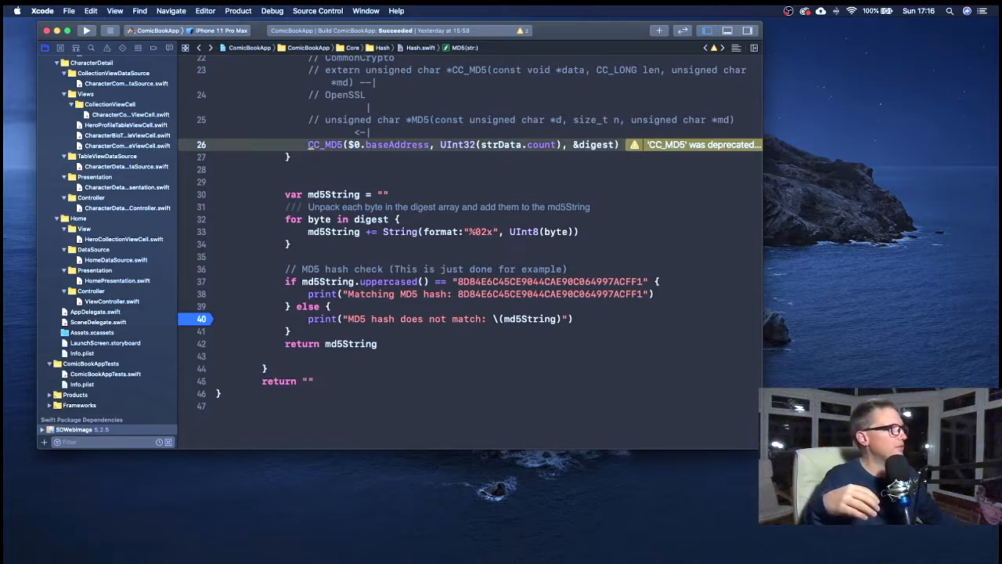
left_click(86, 30)
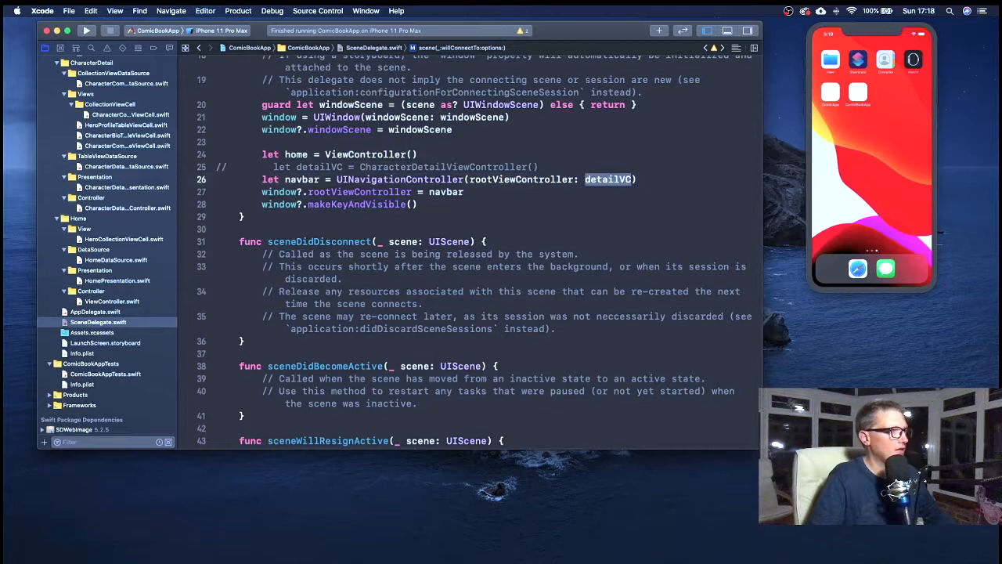
Step: In SceneDelegate.swift, pass home instead of detailVC as UINavigationController's rootViewController
type("home")
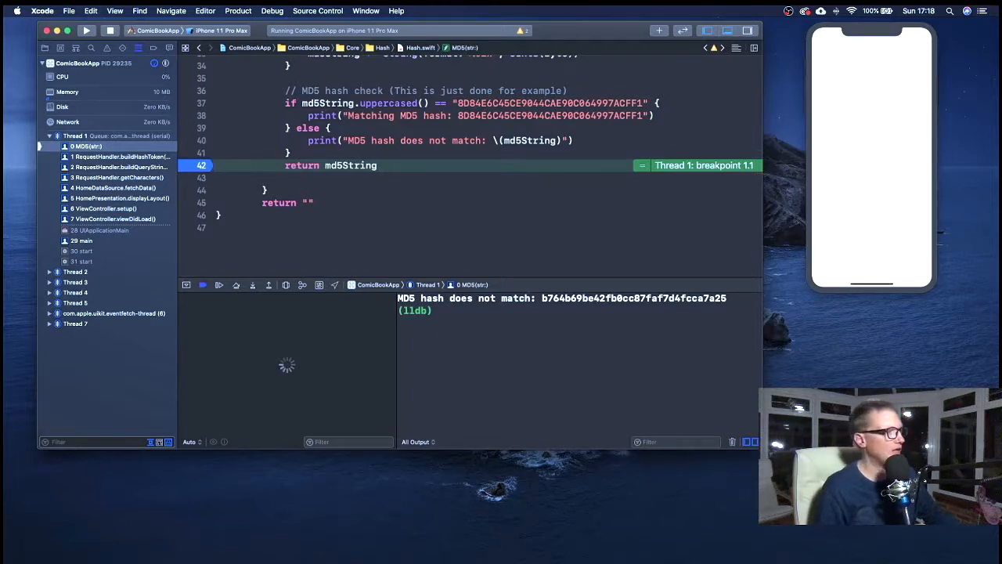
mouse_move(202, 284)
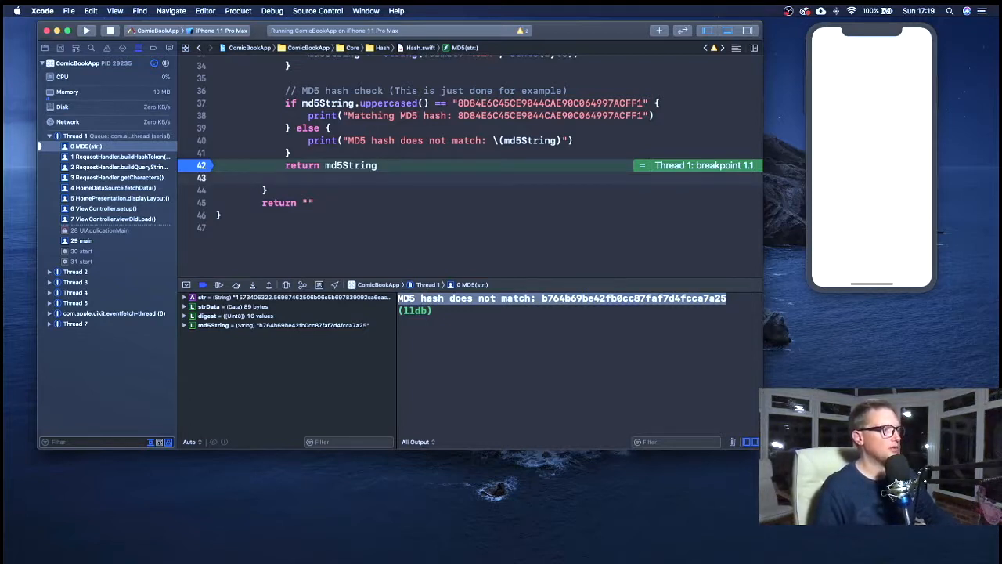
Step: At the breakpoint, print md5String with po in the lldb console, then continue
type("po")
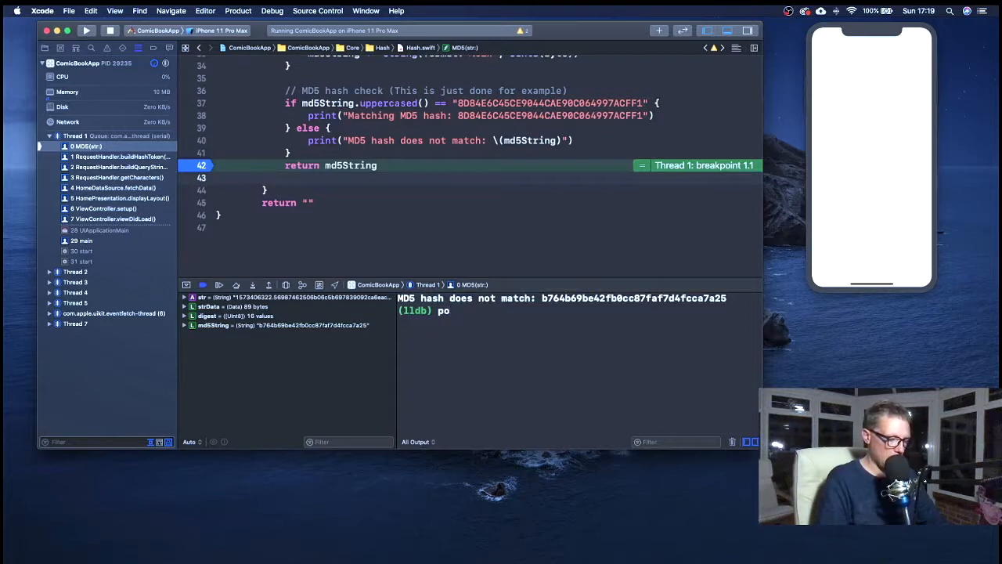
type("m")
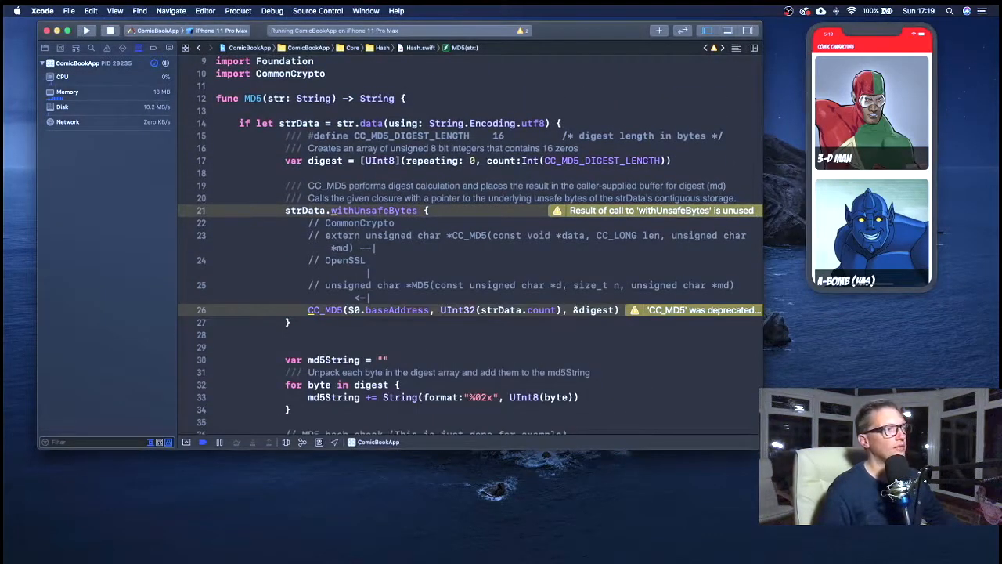
Step: Expand and then collapse the CC_MD5 iOS 13 deprecation warning on line 26
scroll("down", 3)
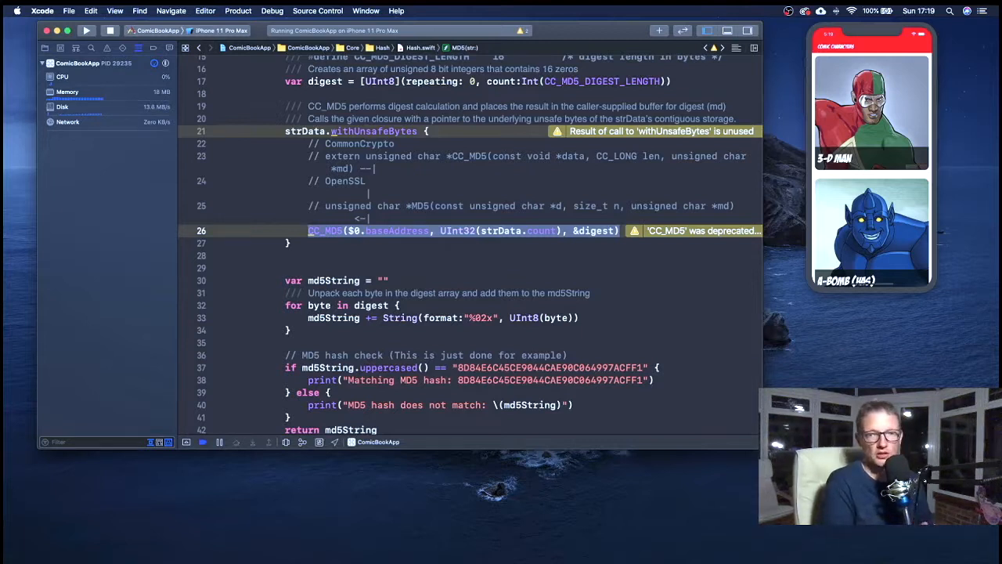
left_click(697, 230)
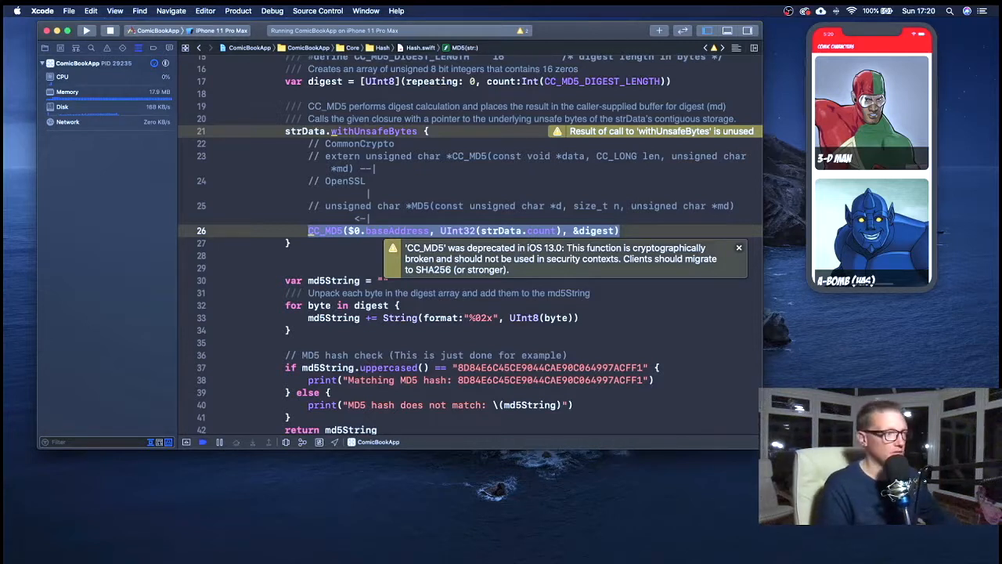
left_click(737, 247)
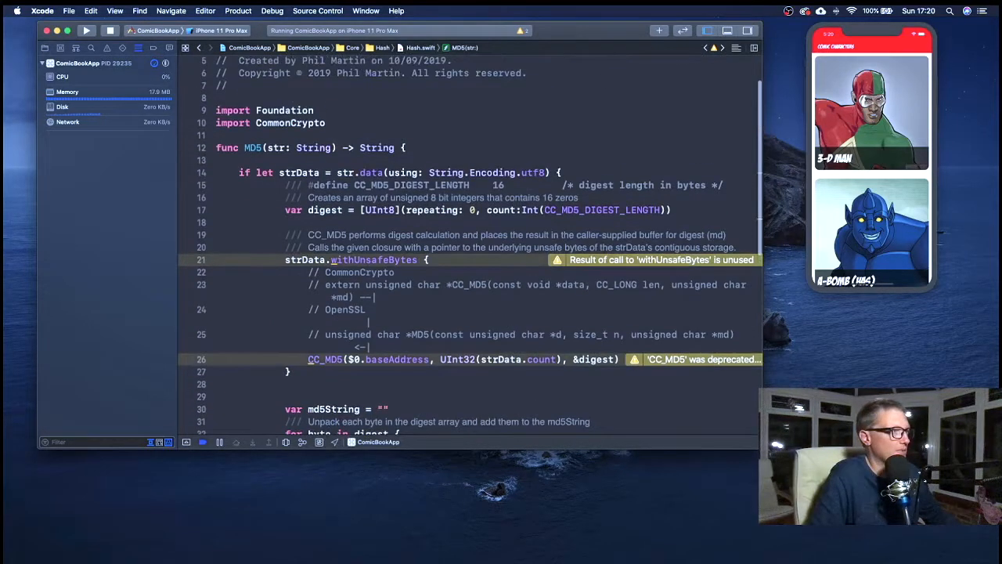
Step: Scroll through Hash.swift and add a breakpoint on line 14's if-let strData statement
scroll("down", 3)
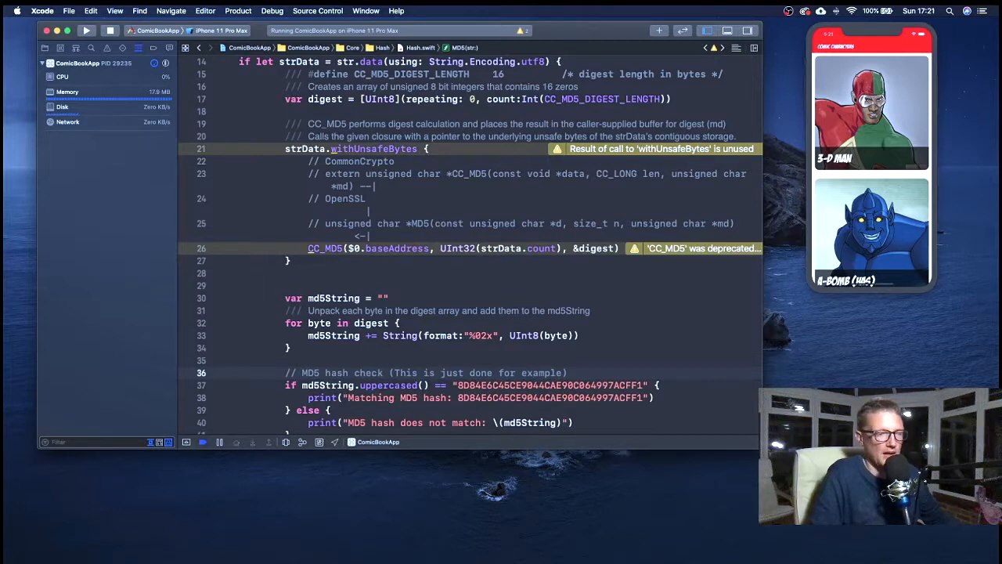
scroll("down", 3)
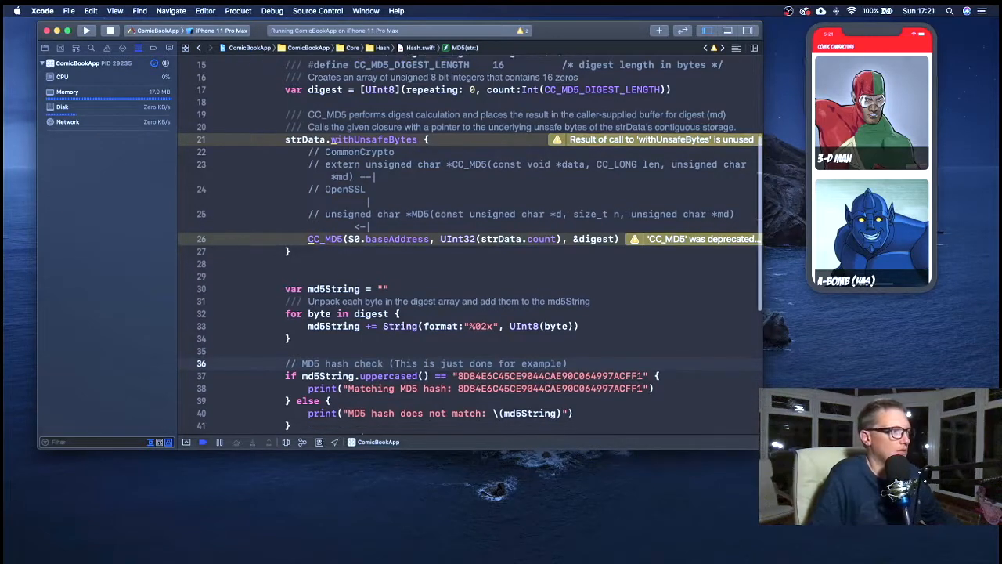
scroll("down", 3)
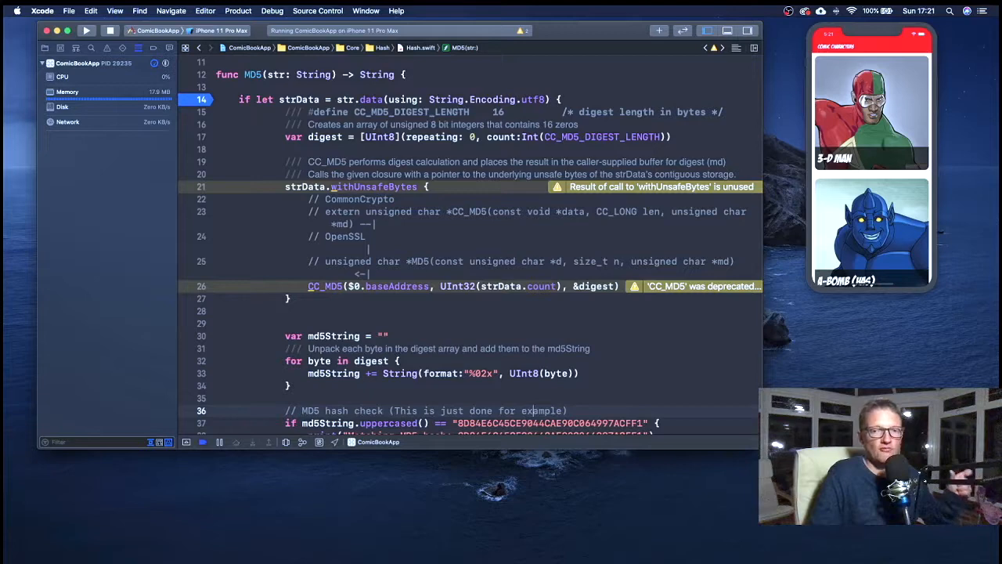
scroll("down", 3)
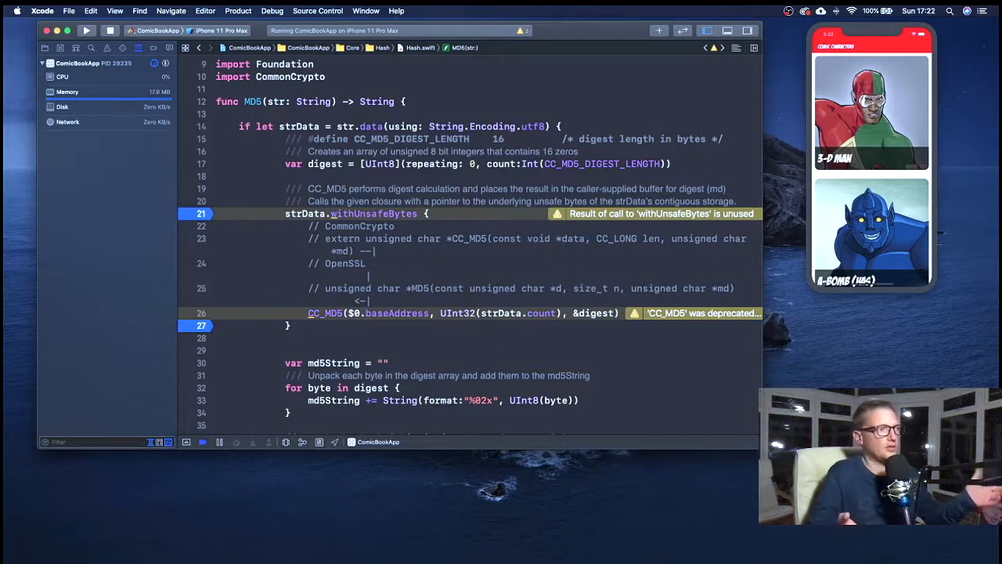
Step: Replace the line 14 breakpoint with one on the withUnsafeBytes closing brace, line 27
scroll("down", 3)
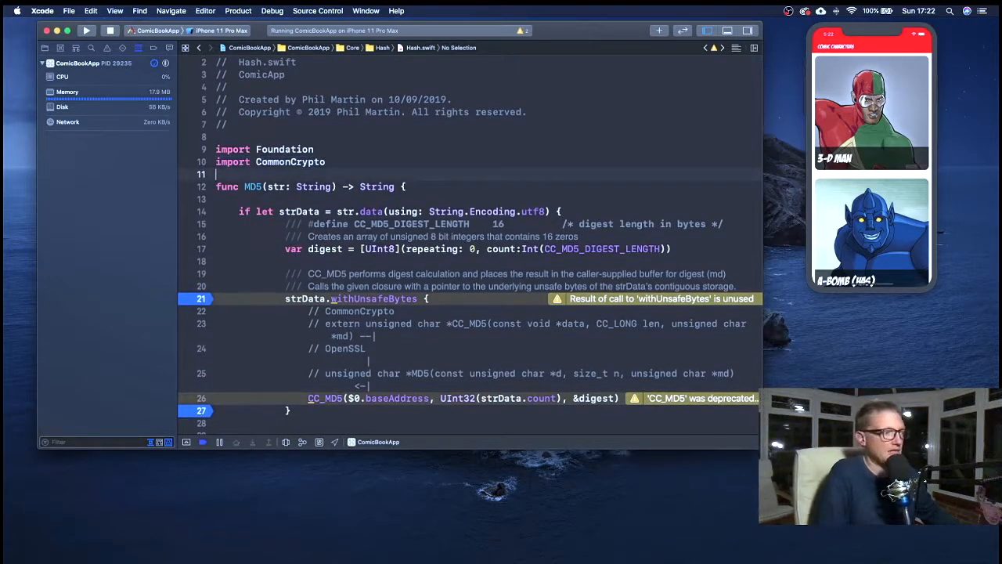
scroll("down", 3)
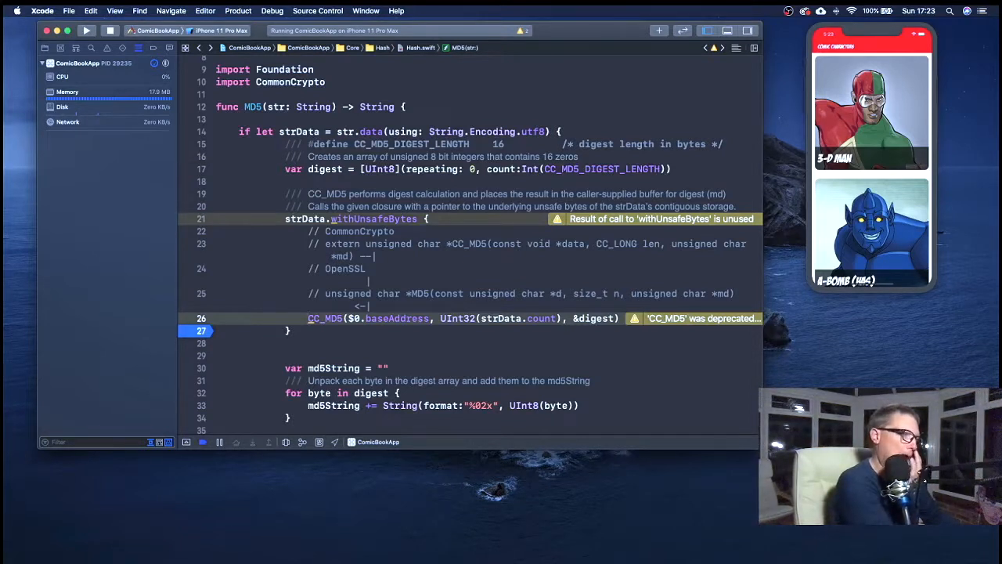
Step: Swap the line 27 breakpoint for breakpoints at lines 32 and 34 around the digest loop
scroll("down", 3)
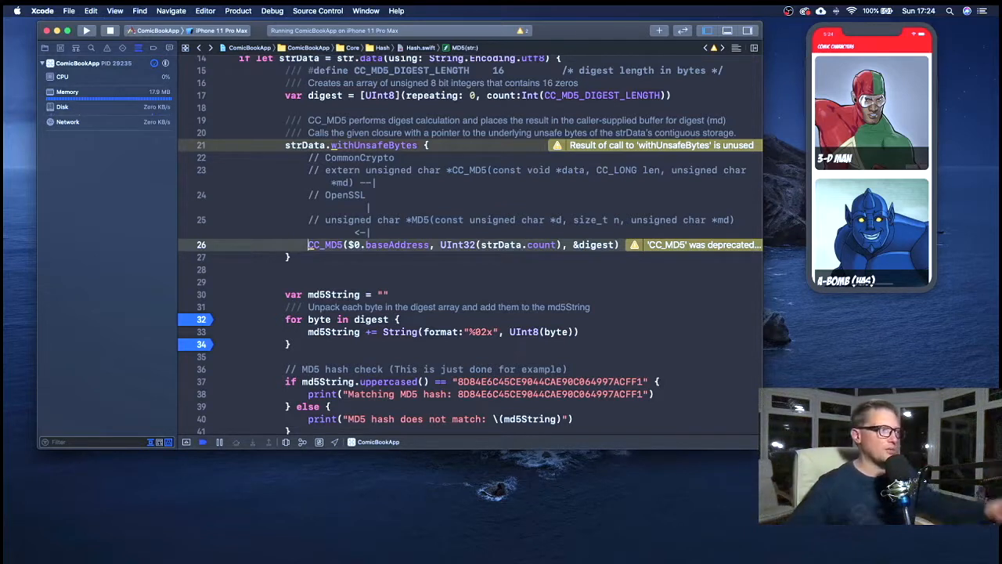
Step: Keep one breakpoint on line 40's mismatch print and select the expected hash on line 38
scroll("down", 3)
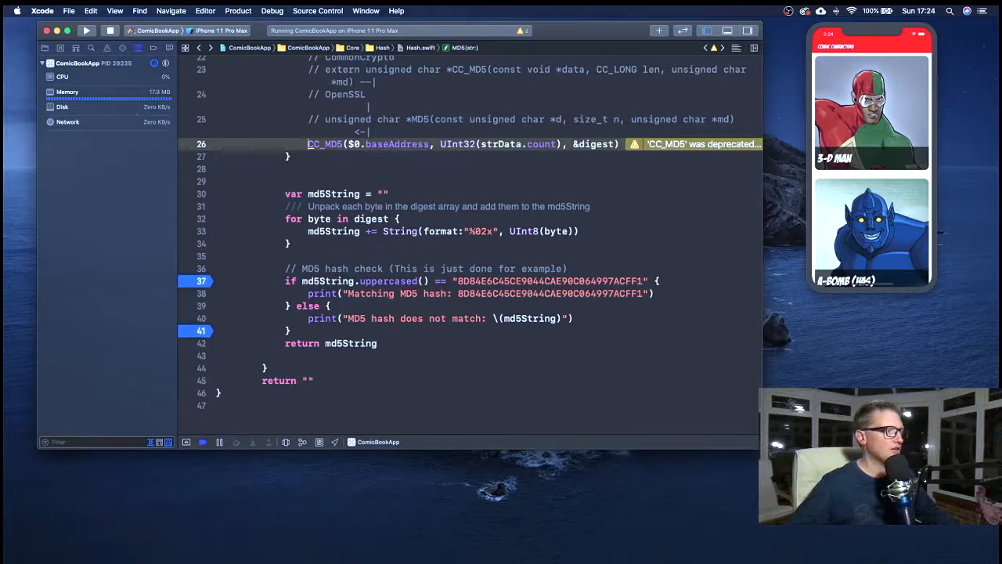
mouse_move(200, 281)
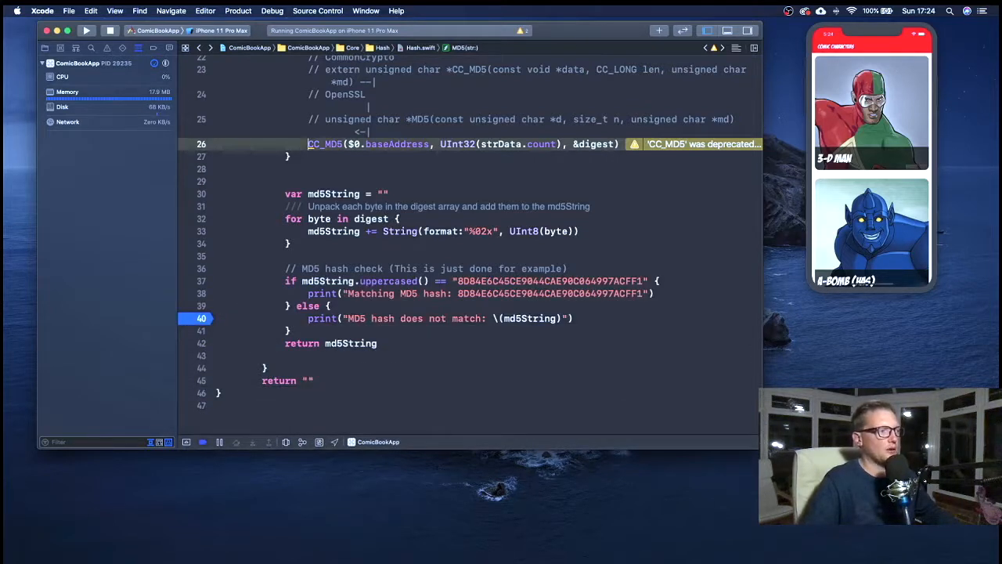
double_click(551, 293)
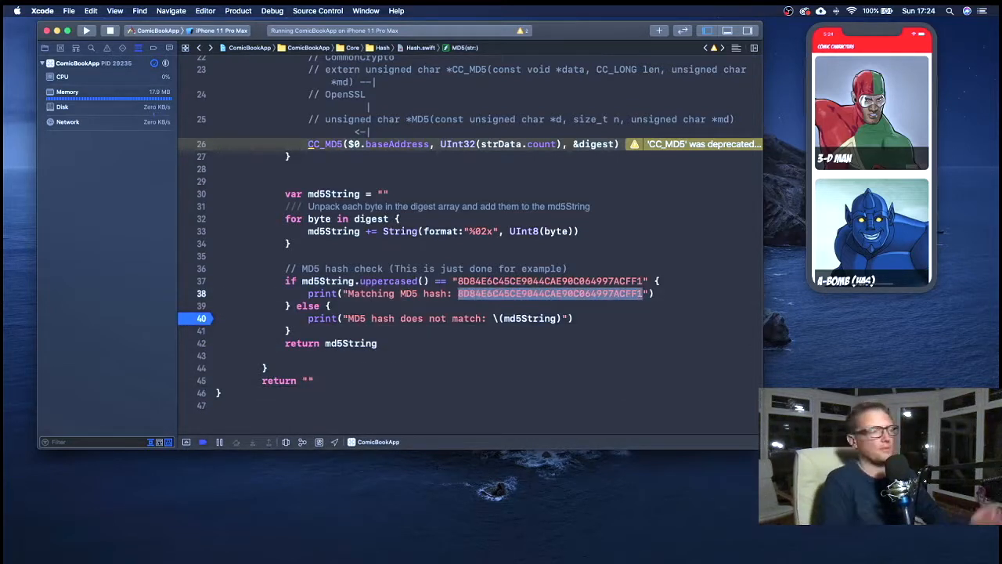